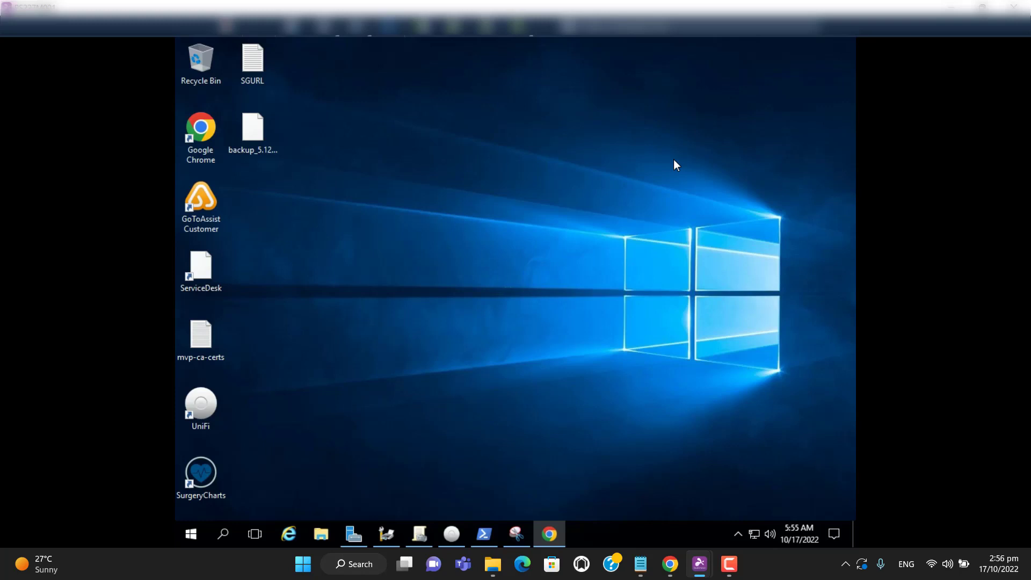
pyautogui.moveTo(316, 443)
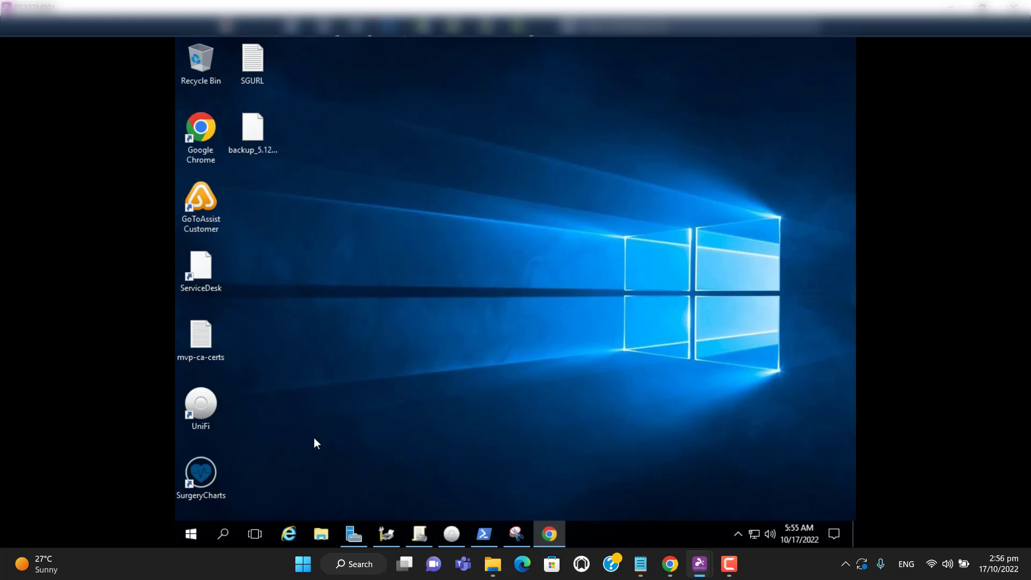
pyautogui.moveTo(223, 533)
pyautogui.write('a')
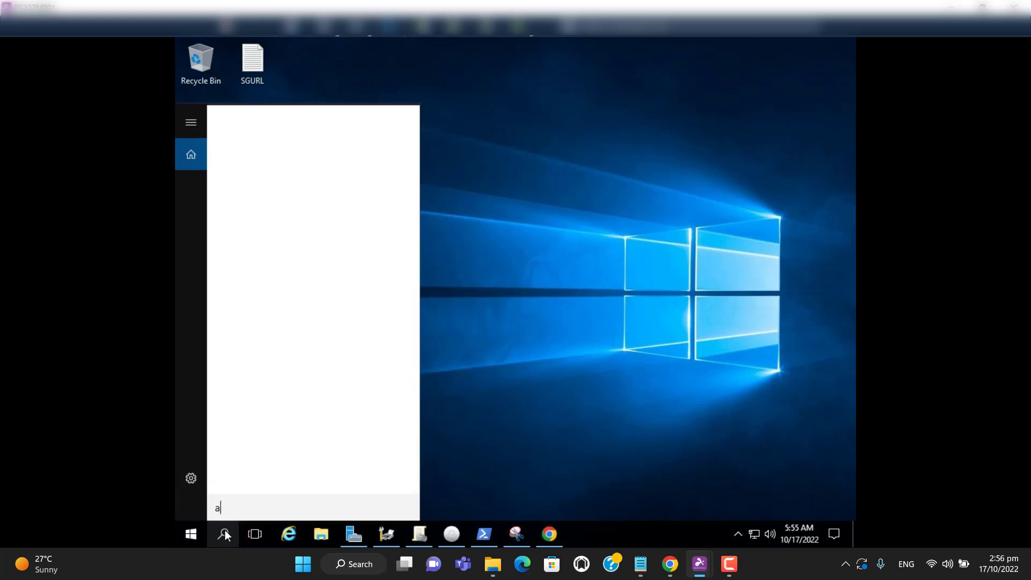
# Search for and launch Active Directory Users and Computers from the Start menu
pyautogui.write('cti')
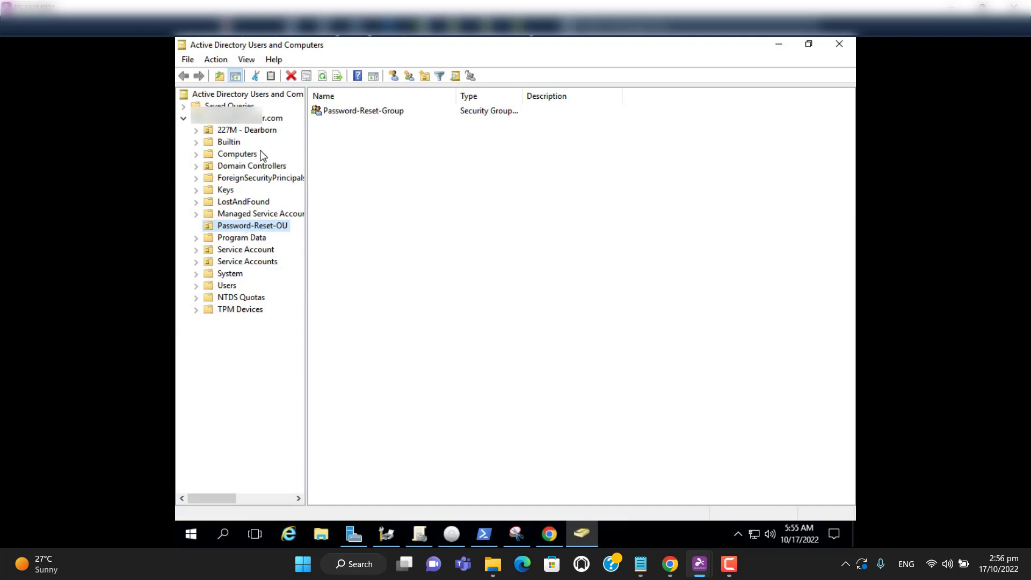
pyautogui.moveTo(187, 123)
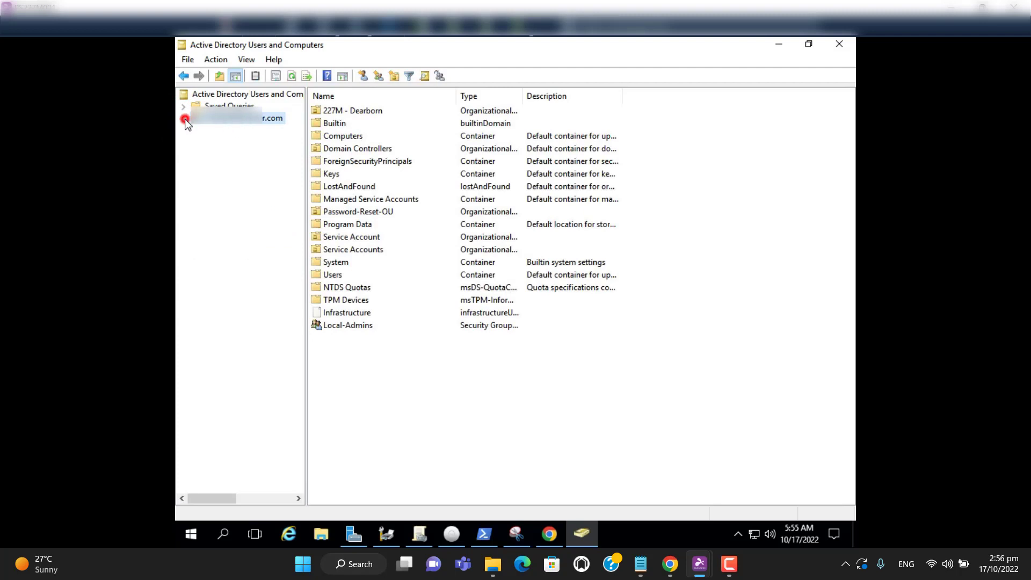
pyautogui.click(185, 118)
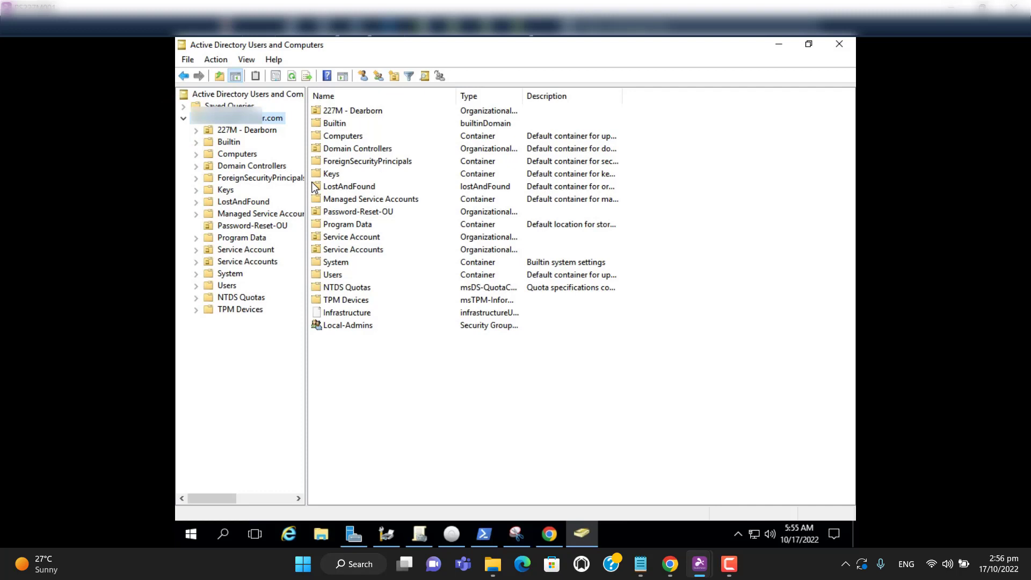
pyautogui.moveTo(270, 222)
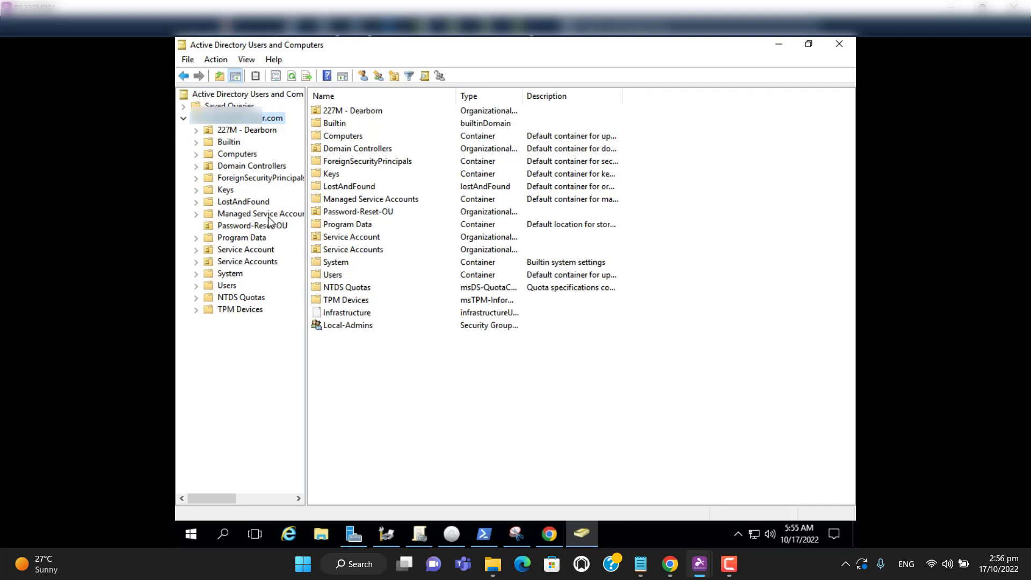
pyautogui.click(252, 226)
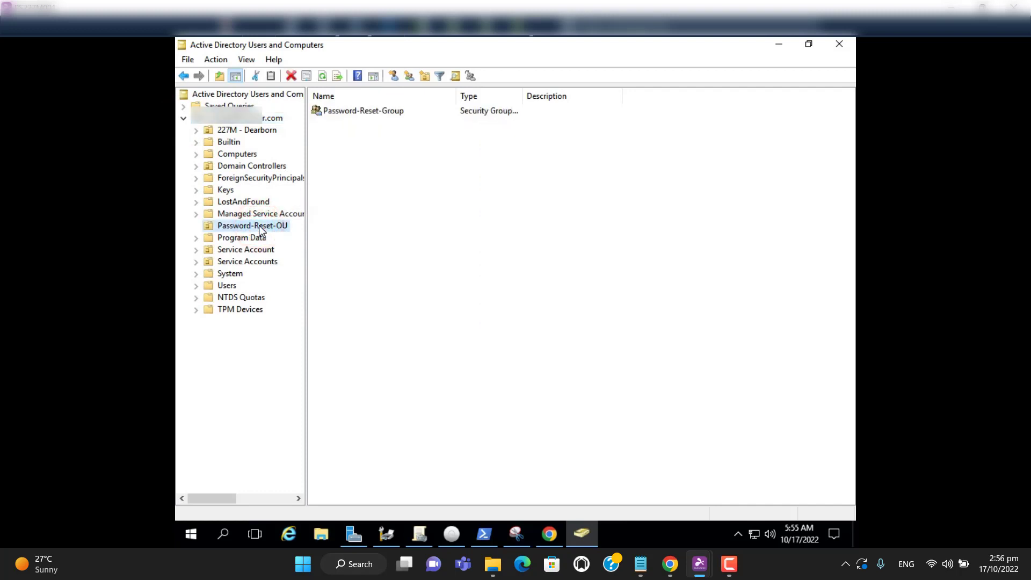
pyautogui.moveTo(353, 211)
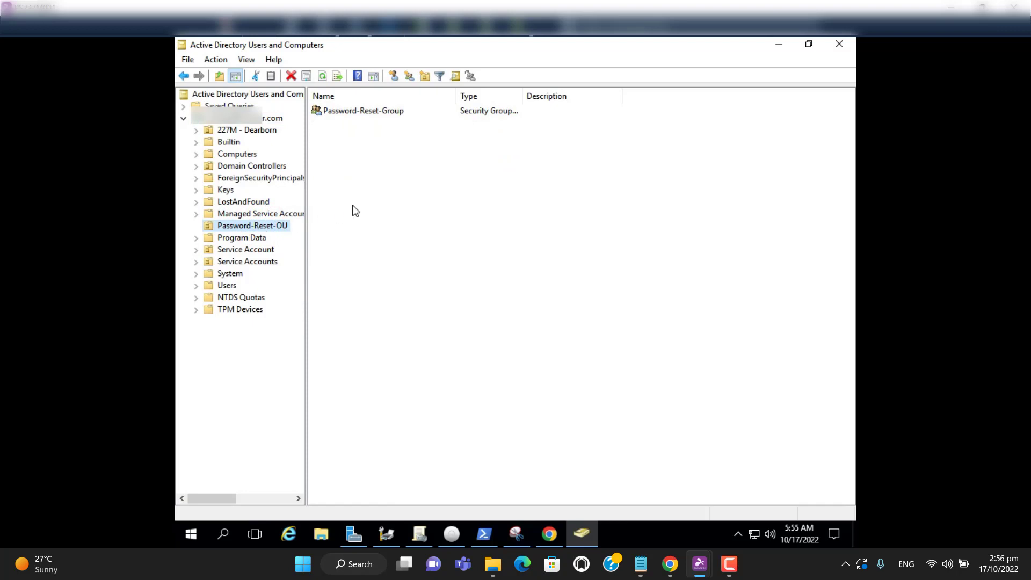
pyautogui.moveTo(360, 114)
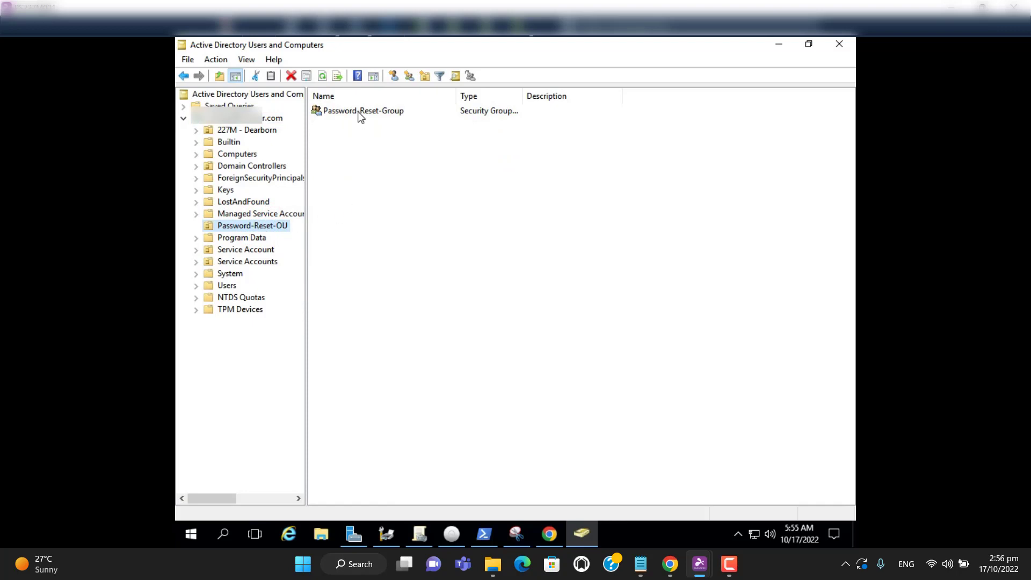
pyautogui.click(361, 111)
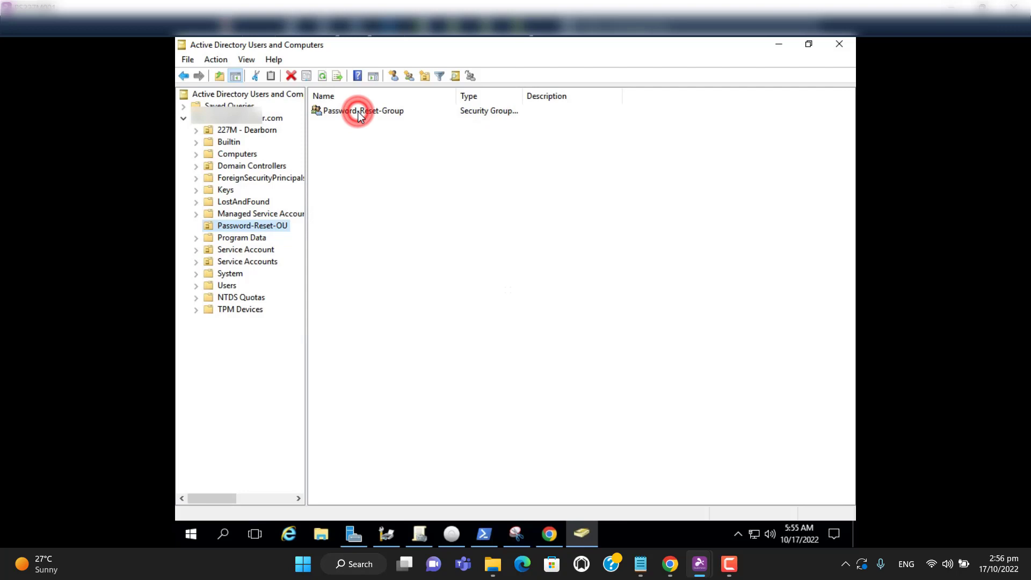
# Open Password-Reset-Group's properties, view its empty Members tab, and begin adding a member
pyautogui.doubleClick(363, 111)
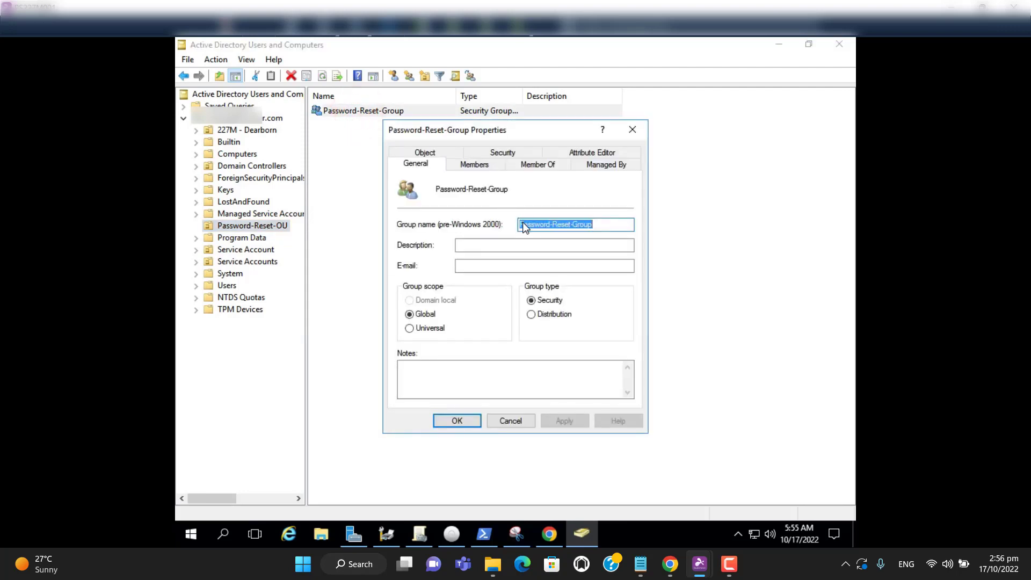
pyautogui.moveTo(480, 212)
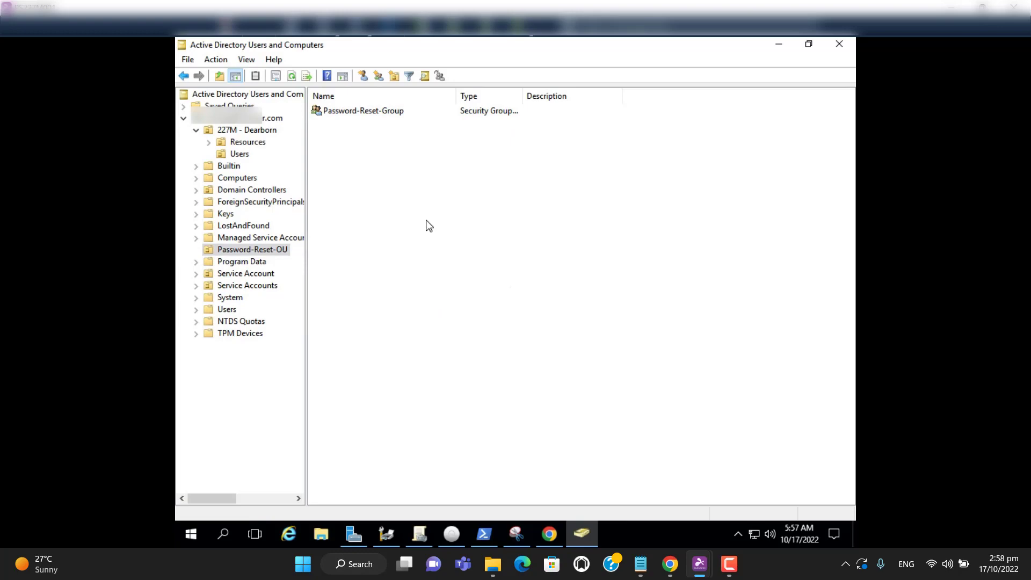
pyautogui.click(362, 111)
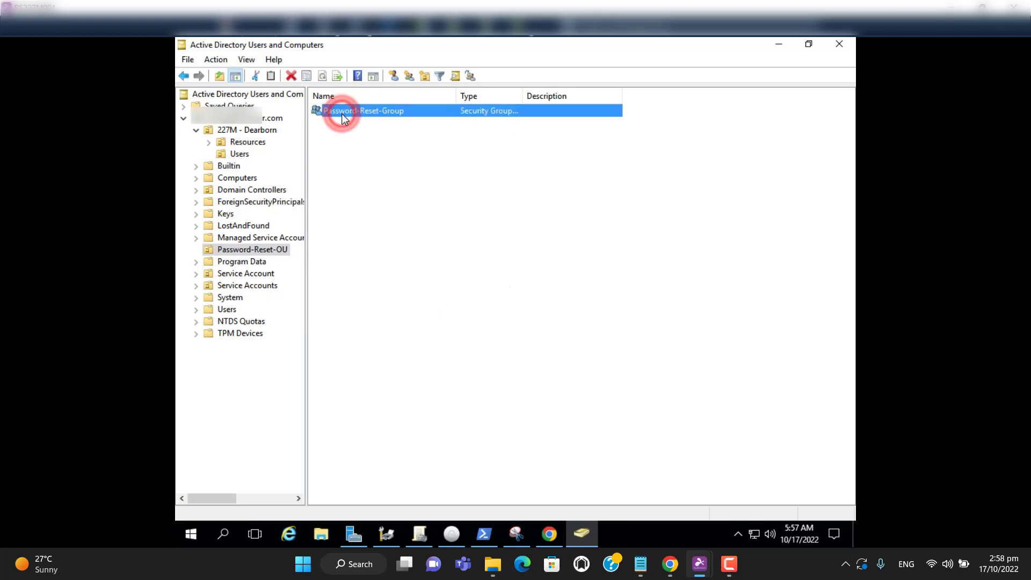
pyautogui.doubleClick(363, 111)
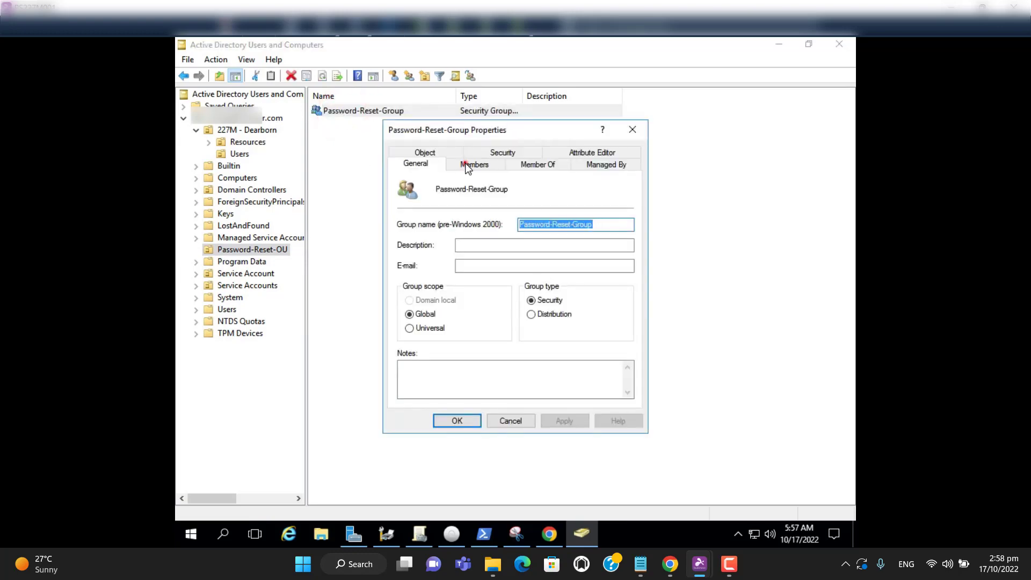
pyautogui.click(474, 164)
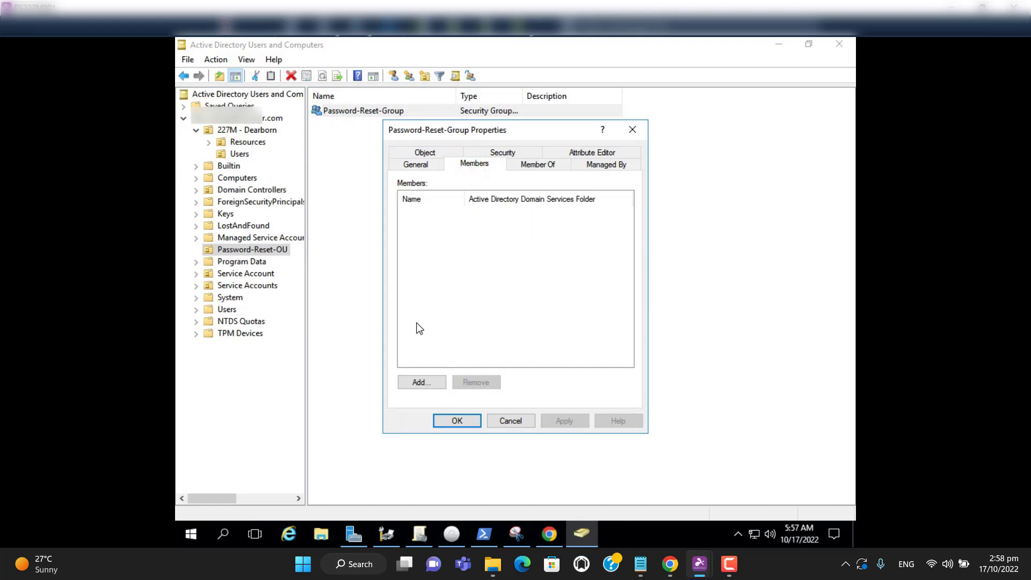
pyautogui.click(421, 382)
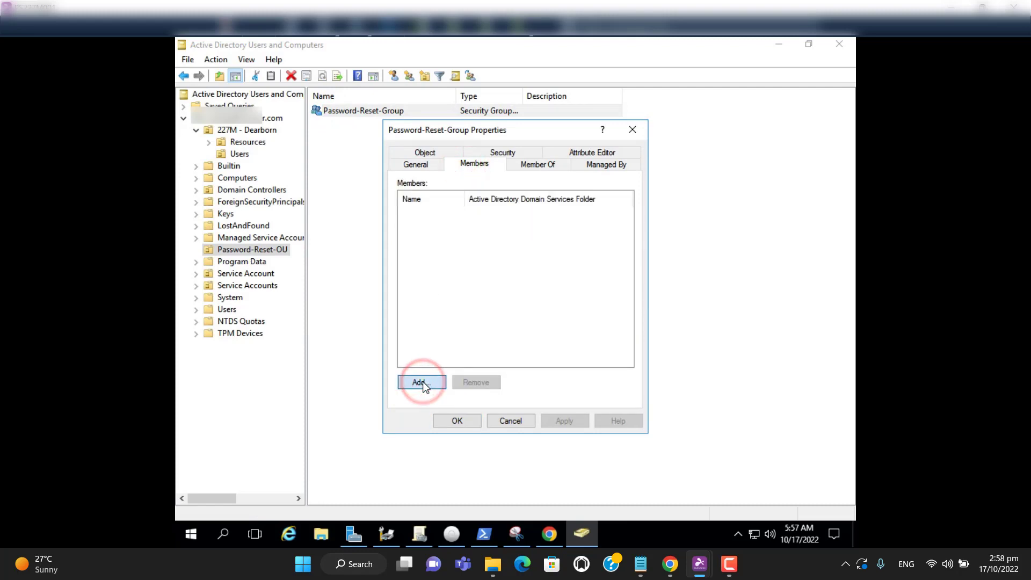
# Enter 'Password Reset' as the new member name and resolve it with Check Names
pyautogui.click(422, 383)
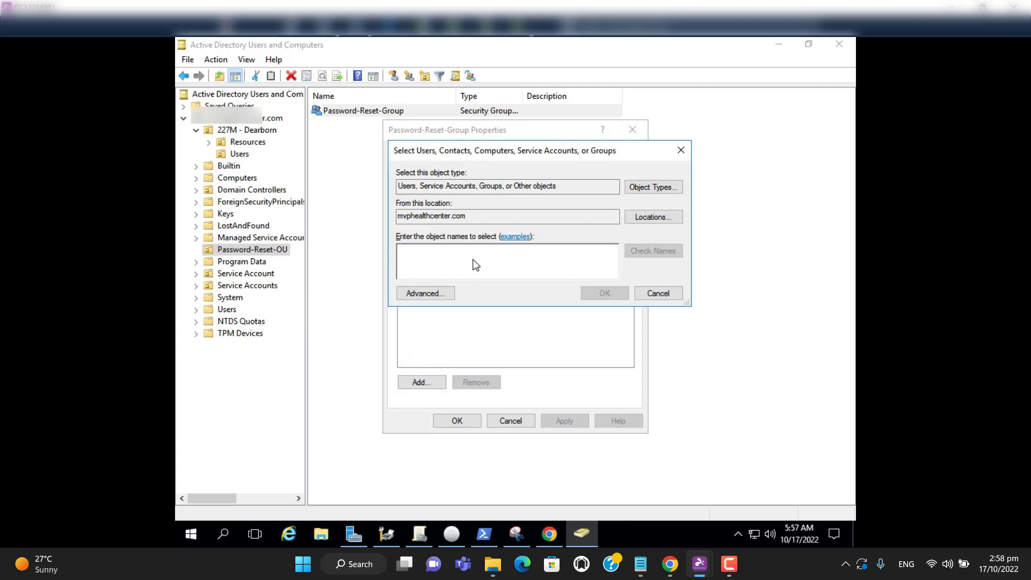
pyautogui.write('p')
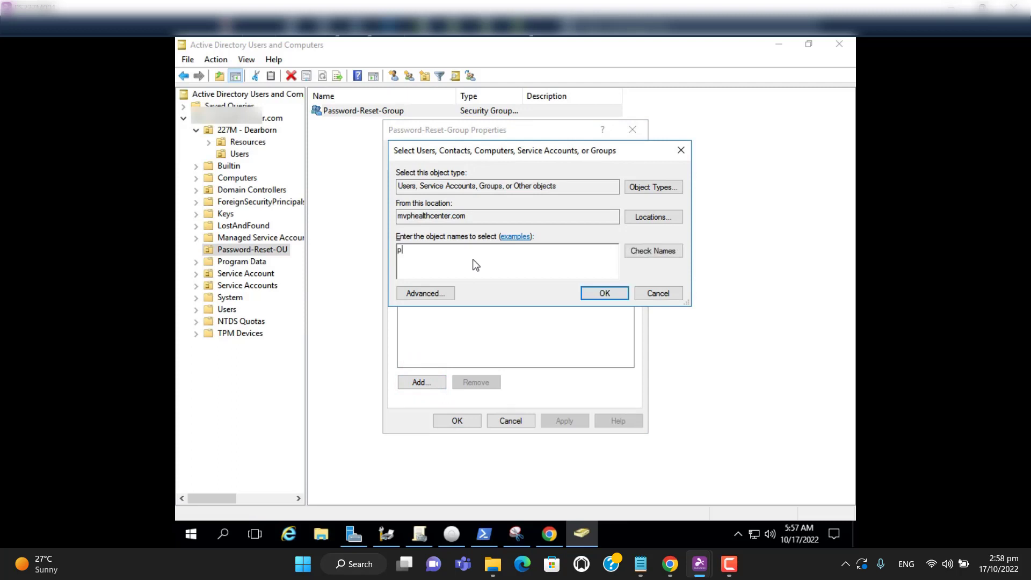
pyautogui.write('assword')
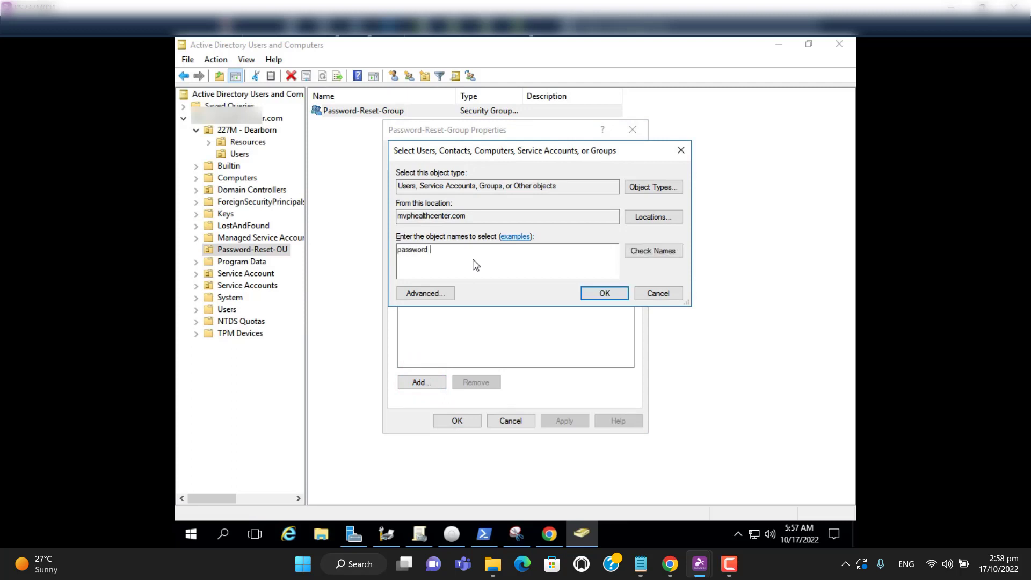
pyautogui.write('Reset')
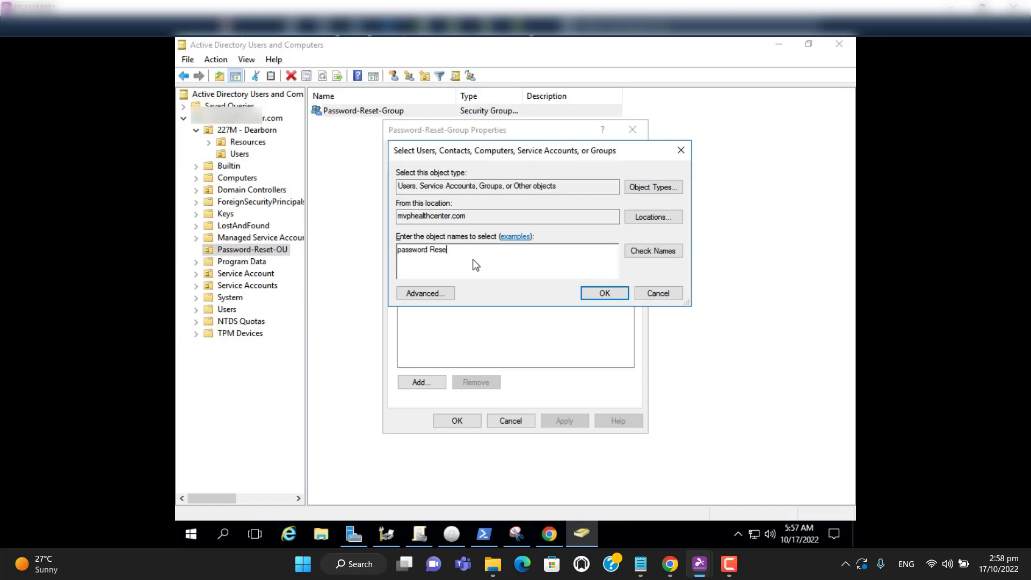
pyautogui.click(651, 251)
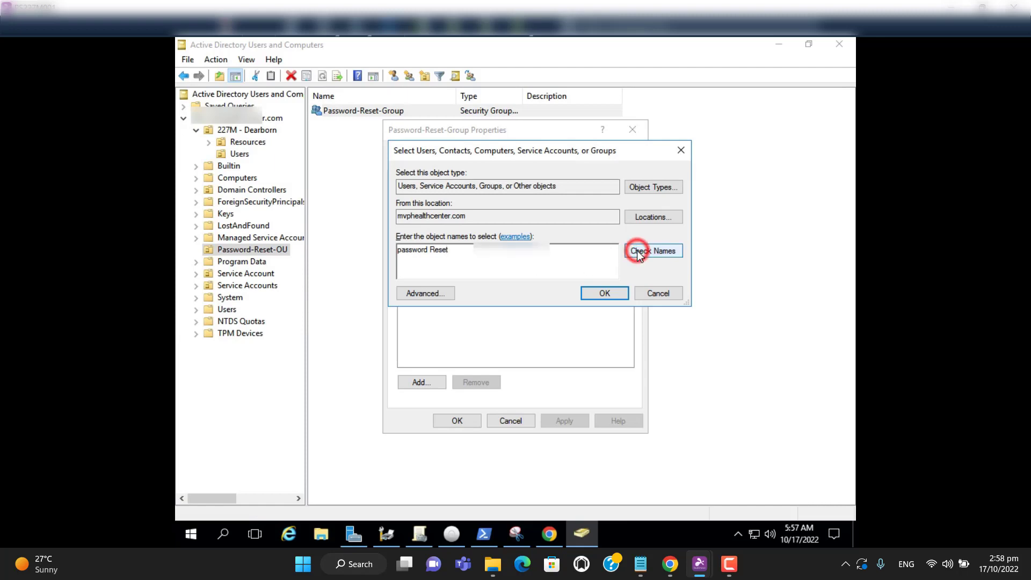
pyautogui.click(653, 251)
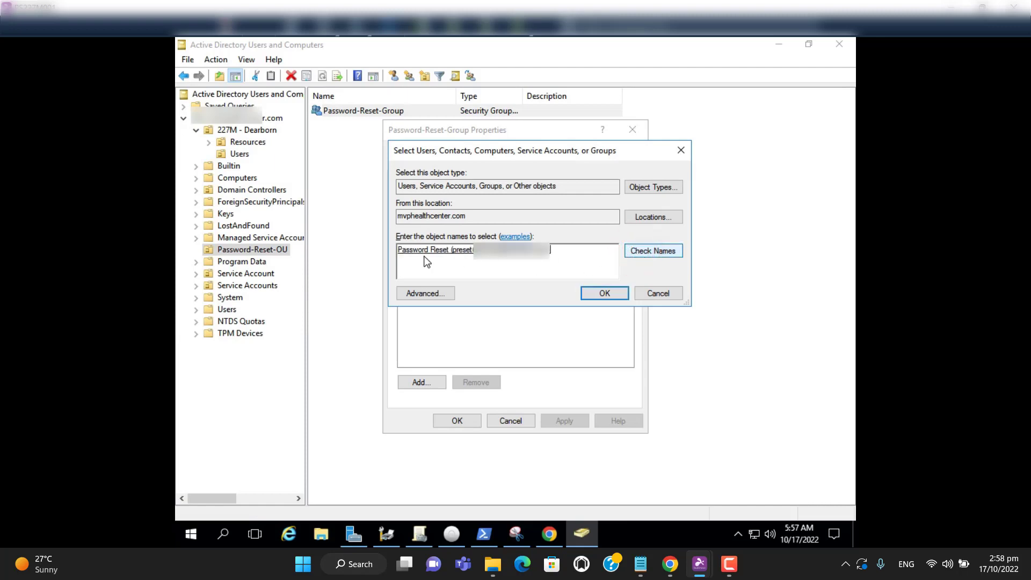
# Add Password Reset to the group and close the group properties
pyautogui.click(603, 293)
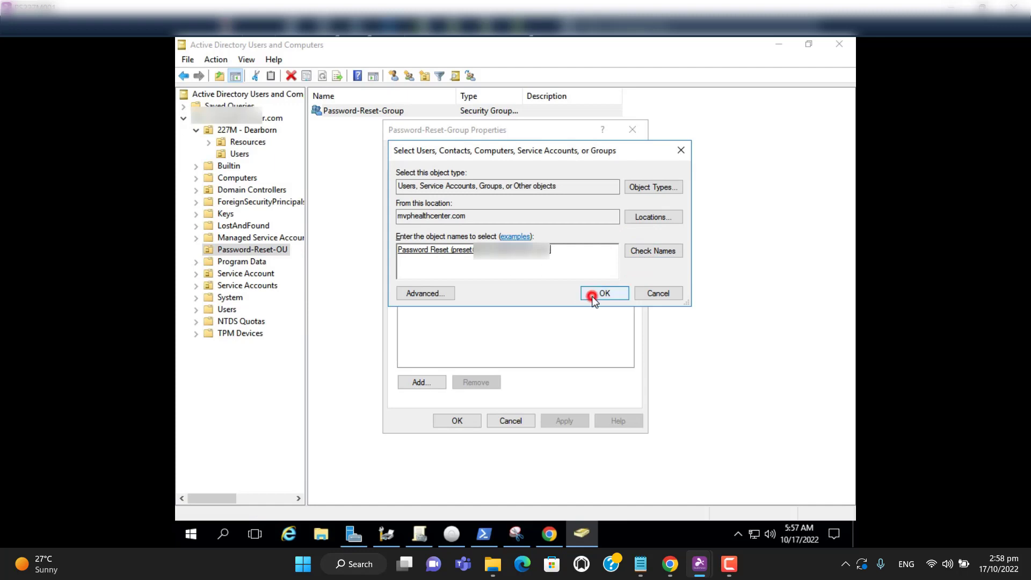
pyautogui.click(603, 292)
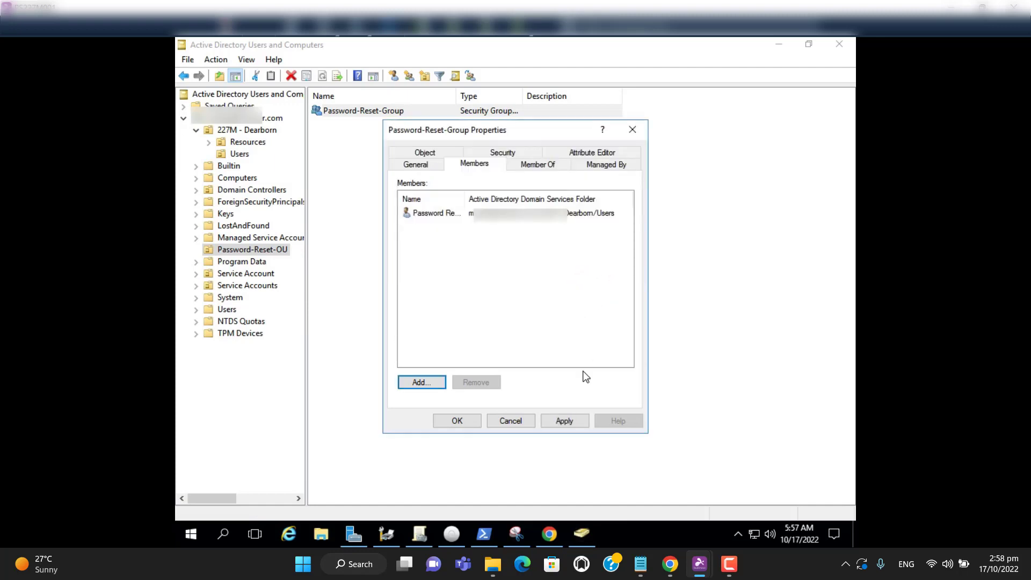
pyautogui.click(564, 420)
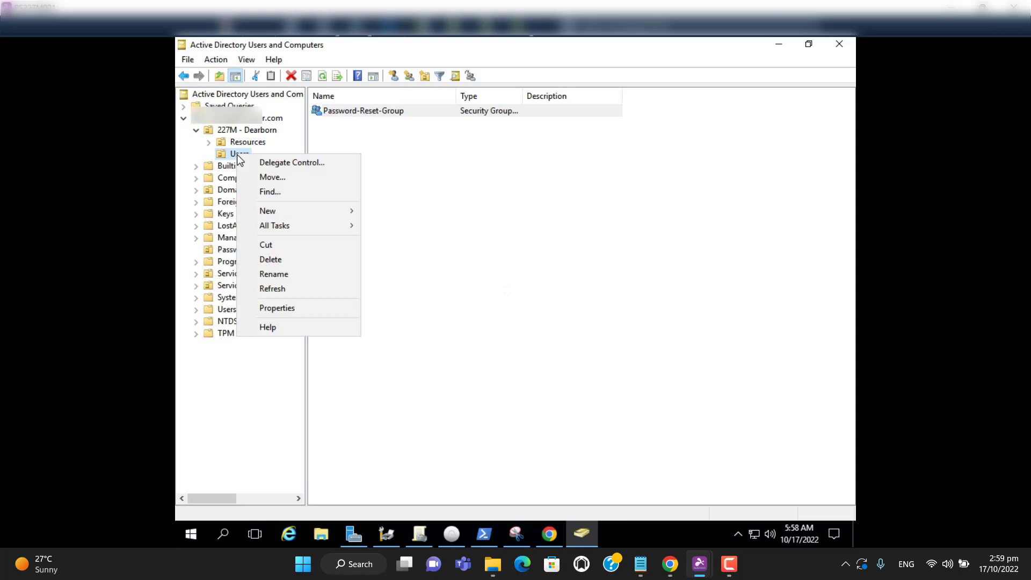
pyautogui.moveTo(292, 162)
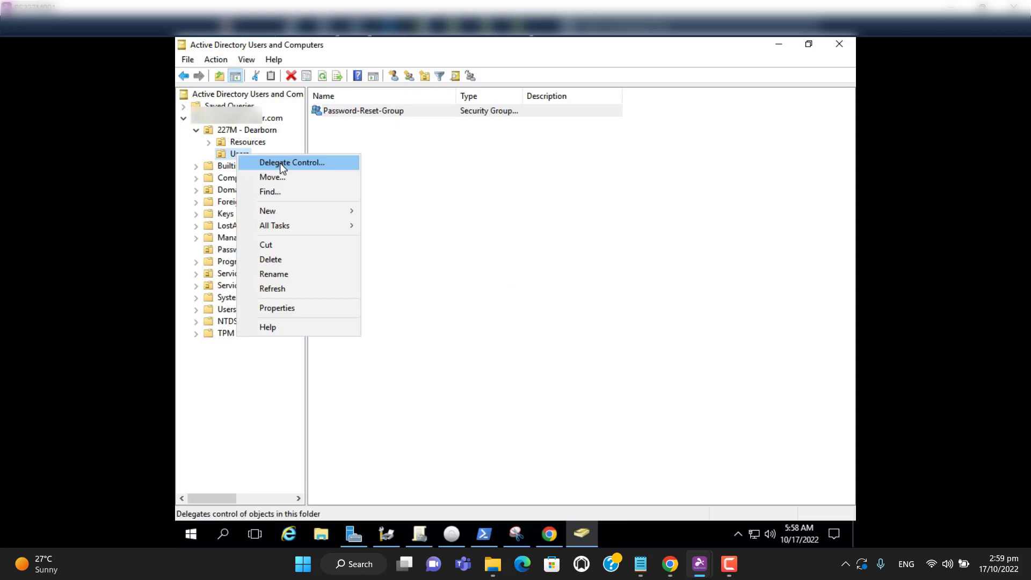
# Launch the Delegation of Control Wizard on Dearborn Users and pass the welcome page
pyautogui.click(280, 162)
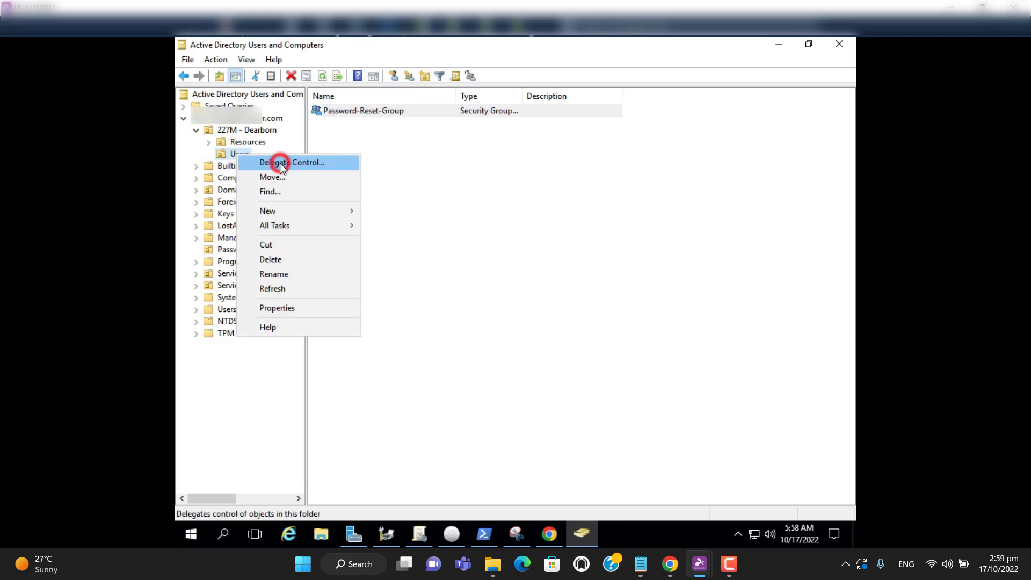
pyautogui.click(292, 162)
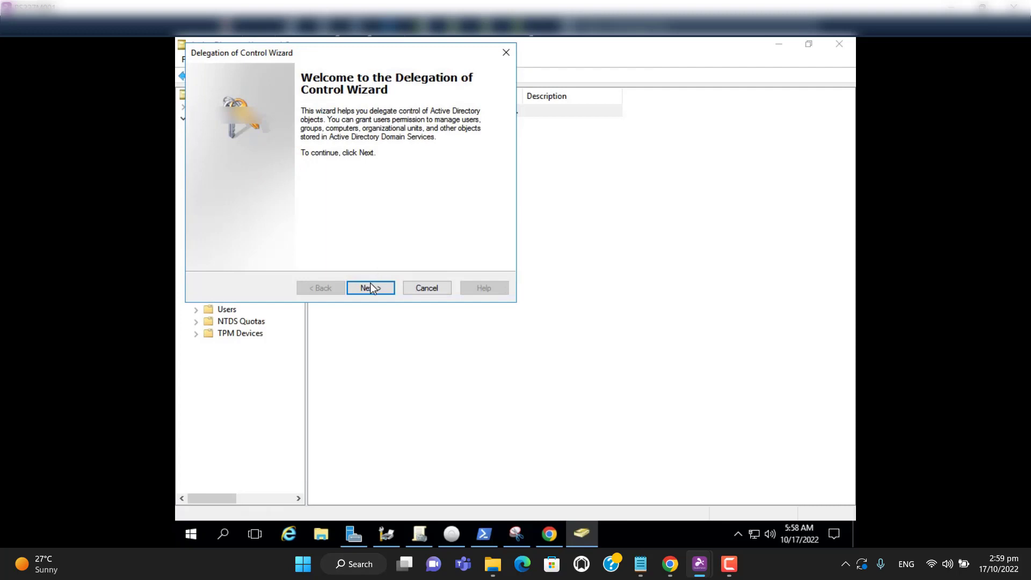
pyautogui.click(370, 288)
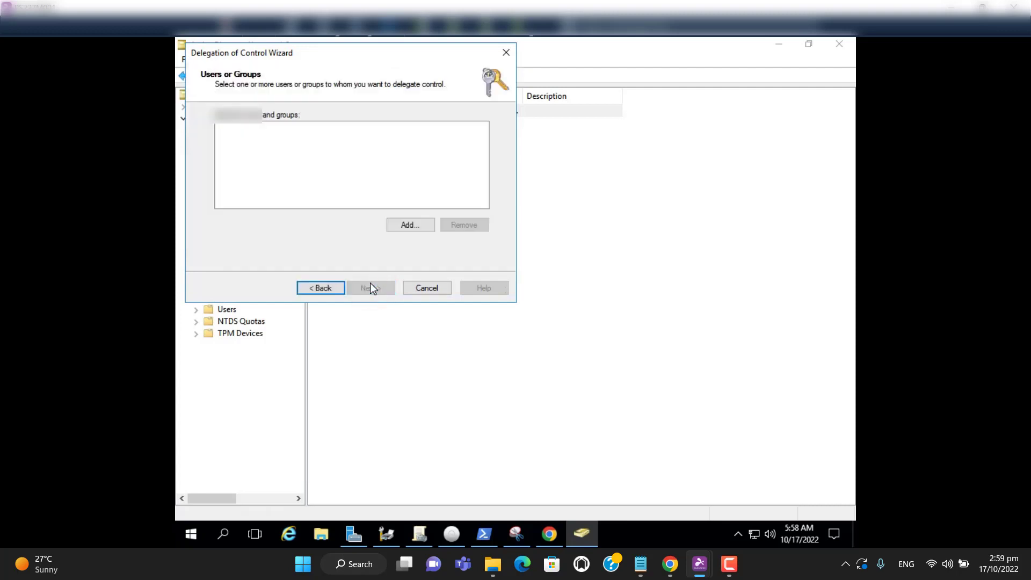
pyautogui.moveTo(409, 226)
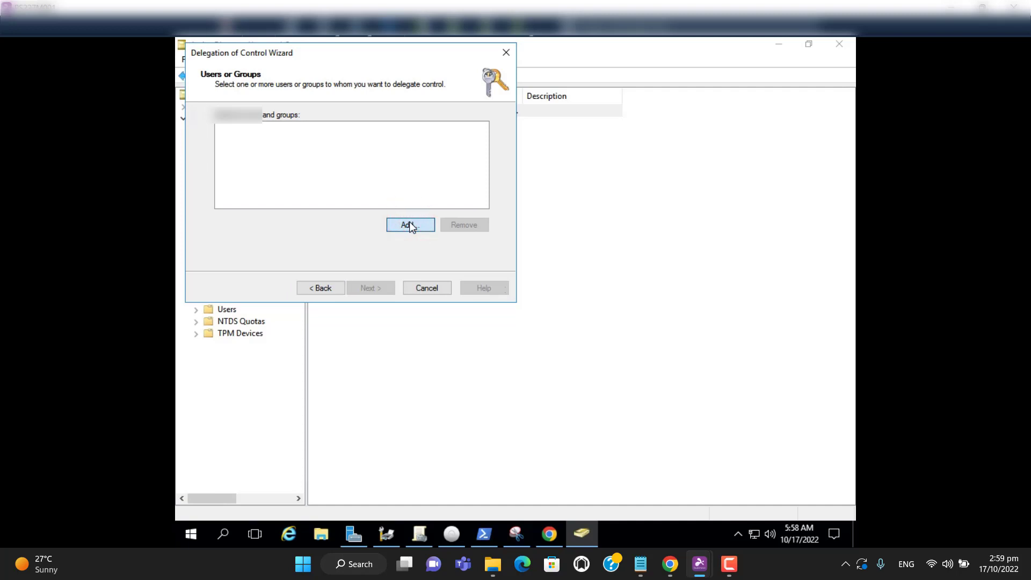
# Search for accounts matching 'passwor' in the wizard's Add dialog
pyautogui.click(409, 225)
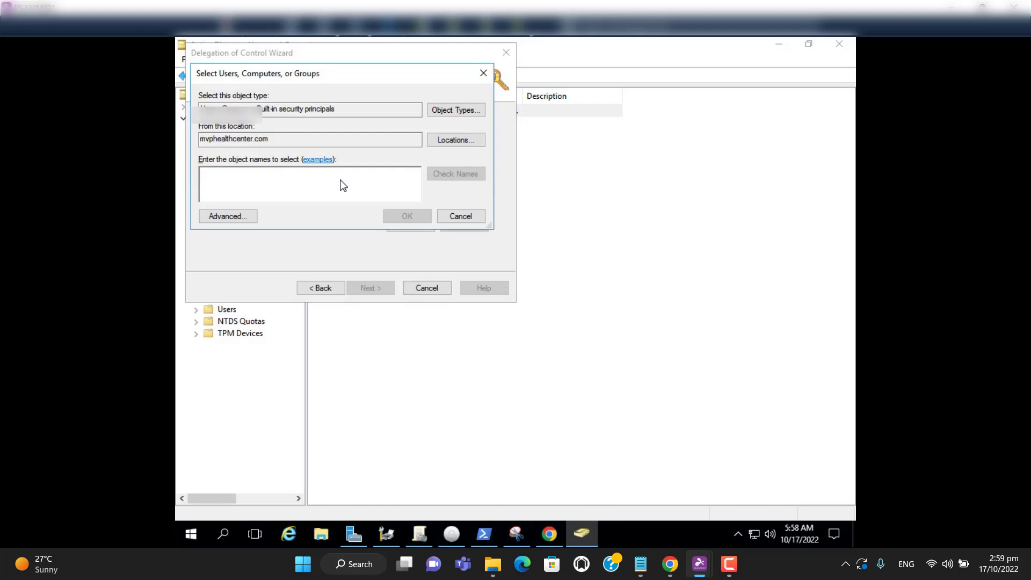
pyautogui.write('passwor')
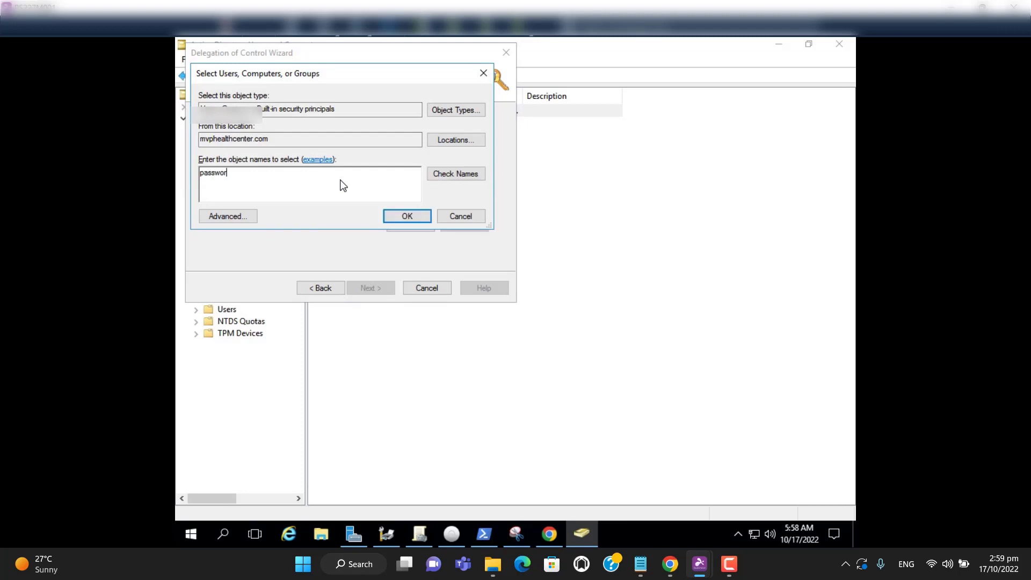
pyautogui.click(455, 173)
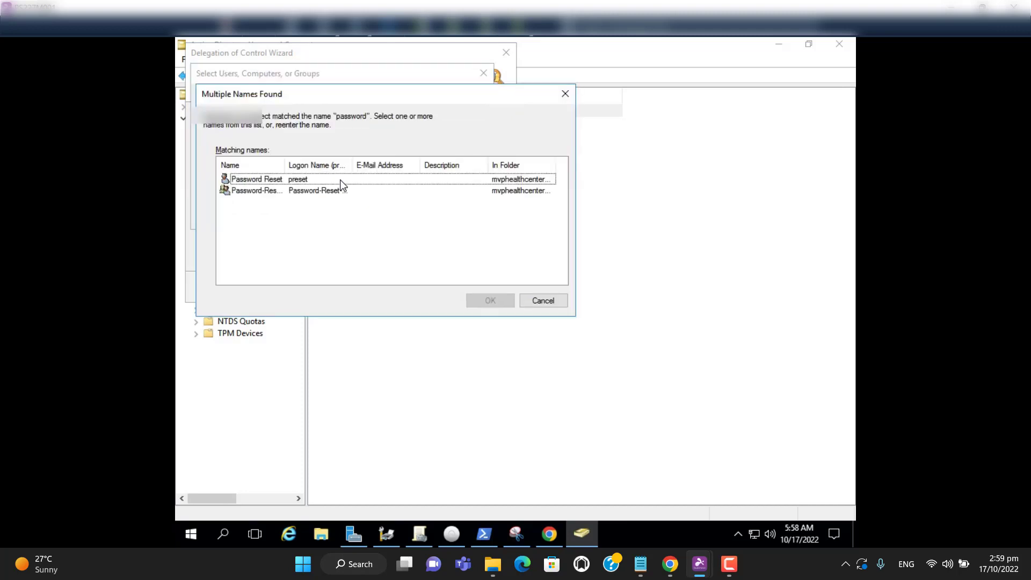
# Select Password-Reset-Group as the delegate and continue to the tasks step
pyautogui.click(256, 191)
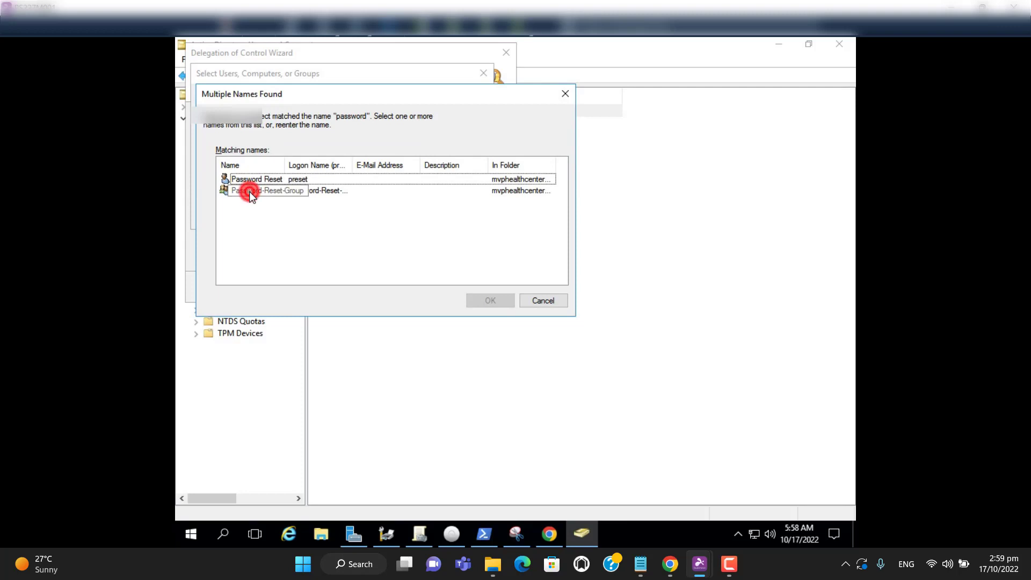
pyautogui.click(490, 301)
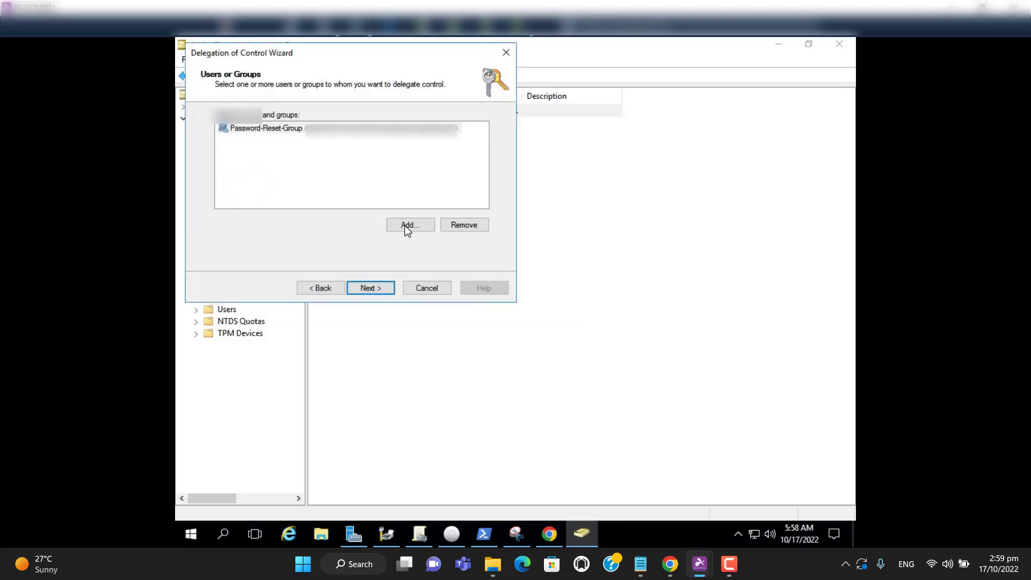
pyautogui.click(370, 288)
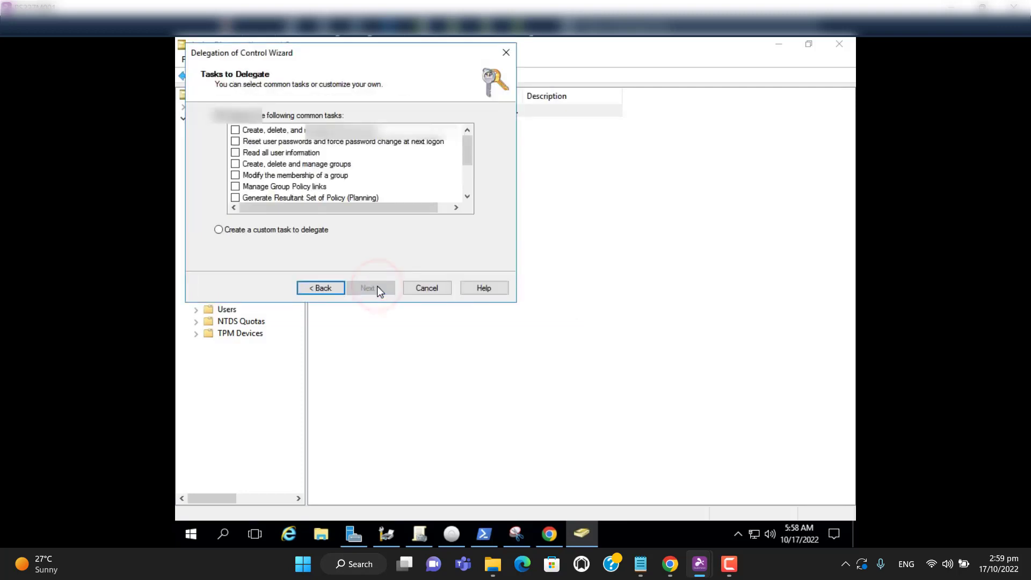
# Delegate the common task 'Reset user passwords and force password change at next logon'
pyautogui.click(218, 115)
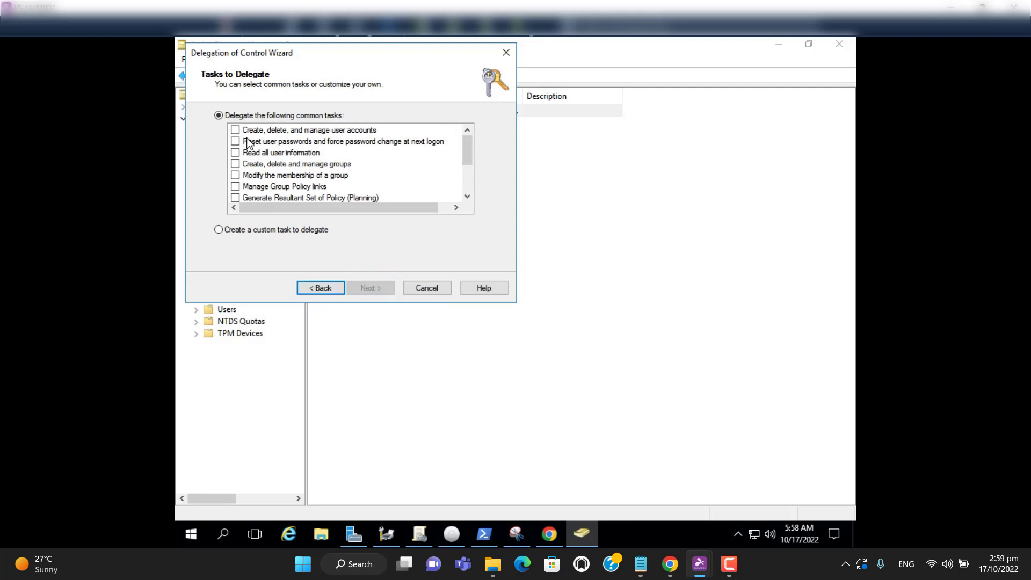
pyautogui.moveTo(383, 156)
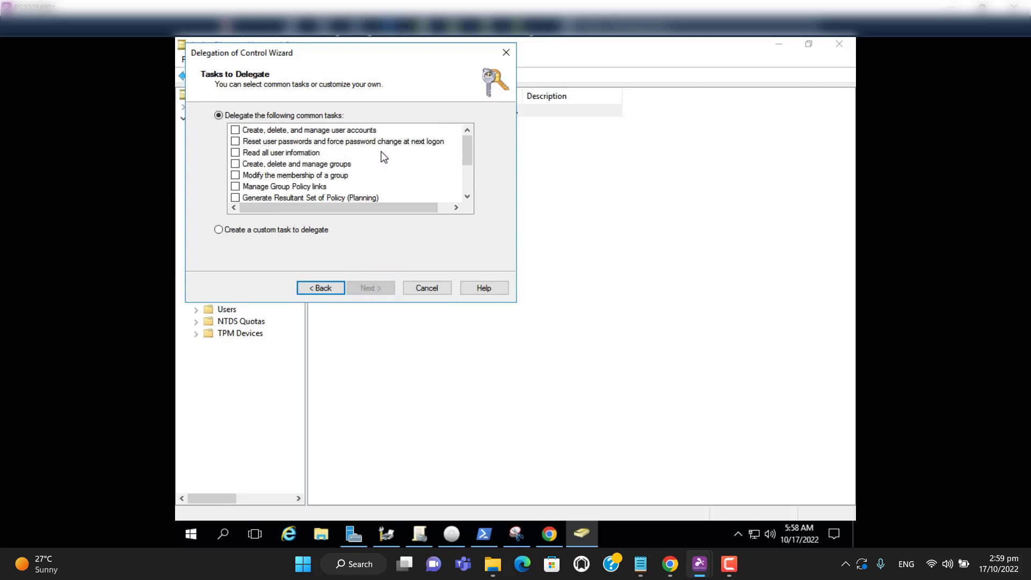
pyautogui.moveTo(294, 136)
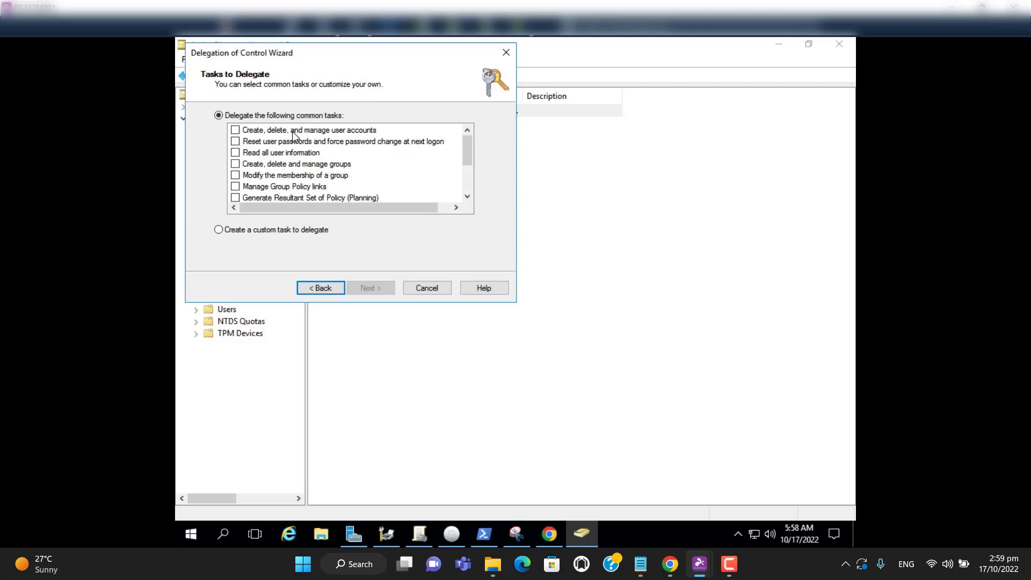
pyautogui.moveTo(250, 148)
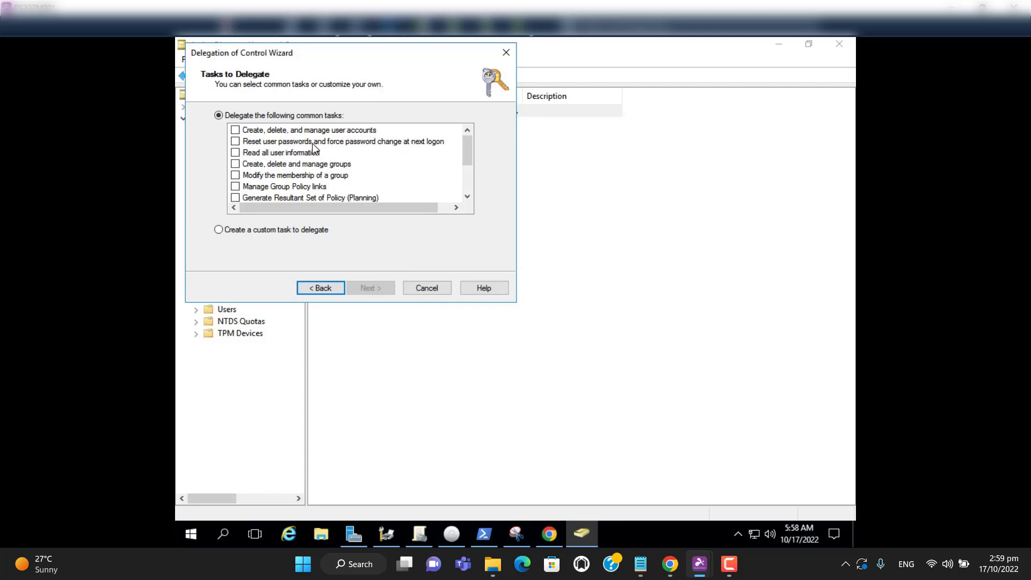
pyautogui.moveTo(398, 149)
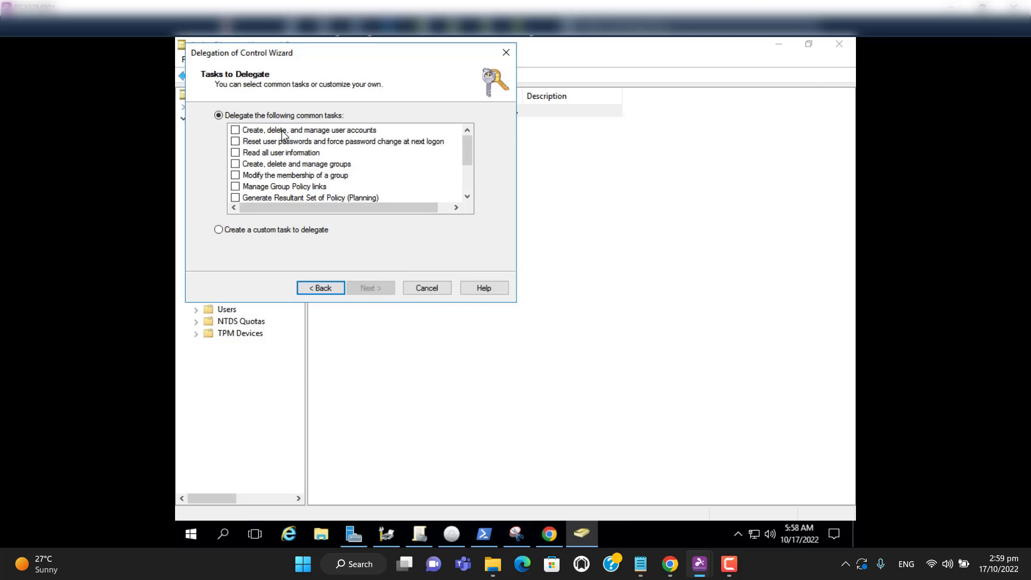
pyautogui.click(235, 142)
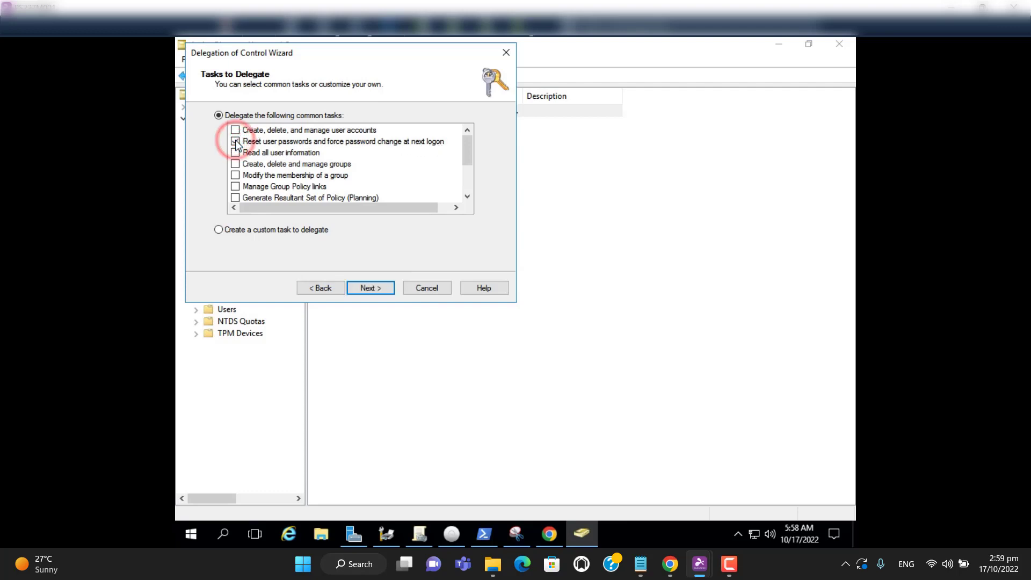
pyautogui.click(235, 141)
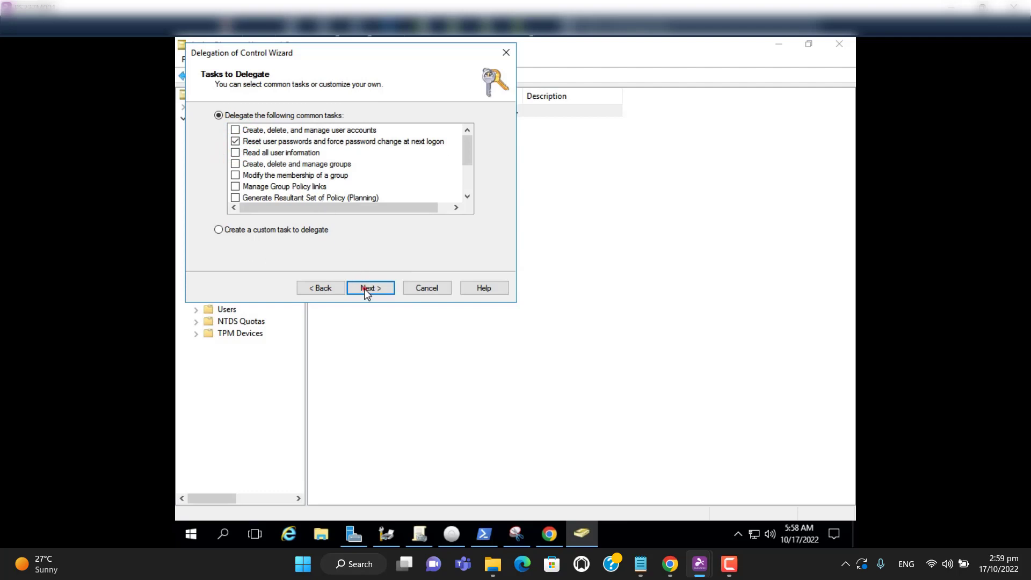
pyautogui.click(370, 288)
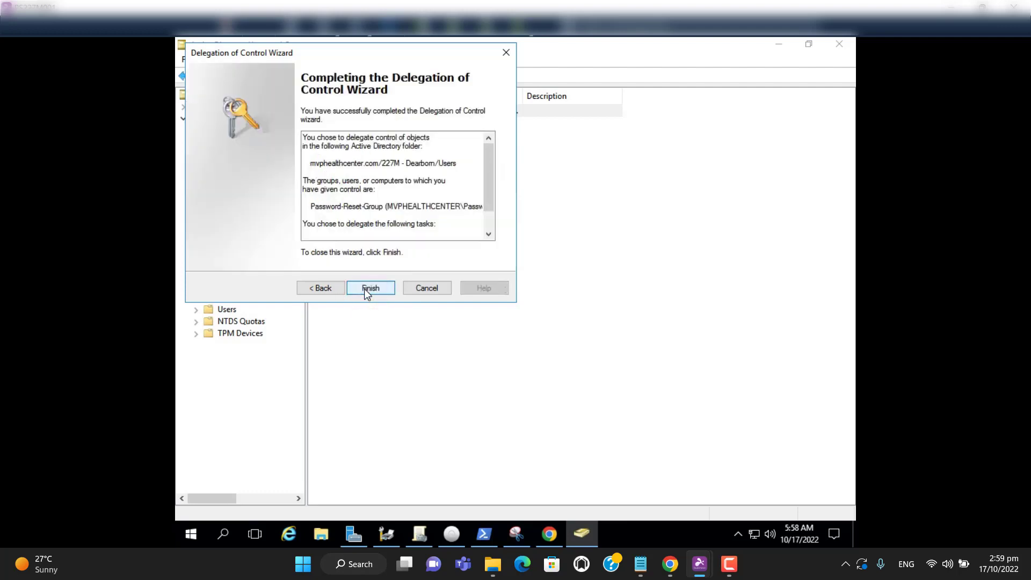